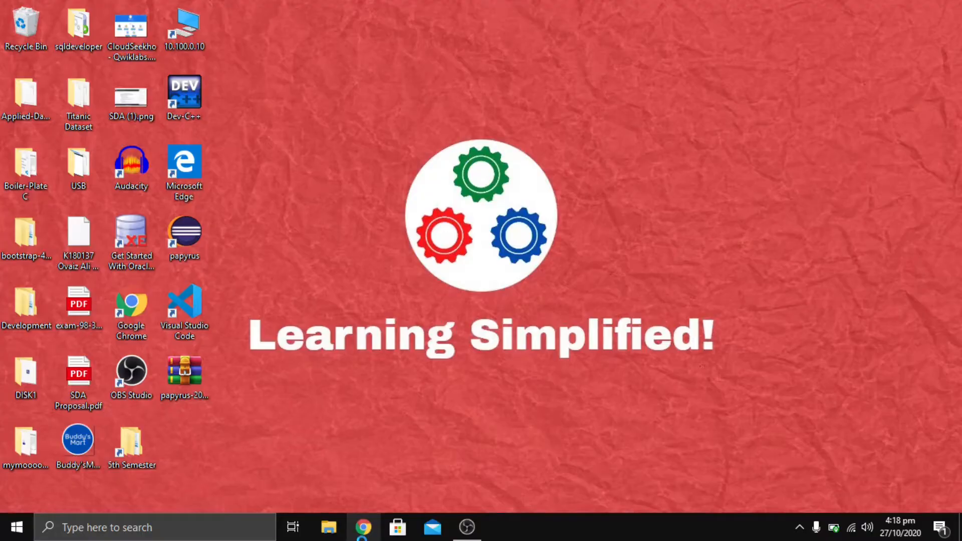
# Step: Open Chrome and search Google for 'papyrus download' from the suggestion
pyautogui.click(363, 527)
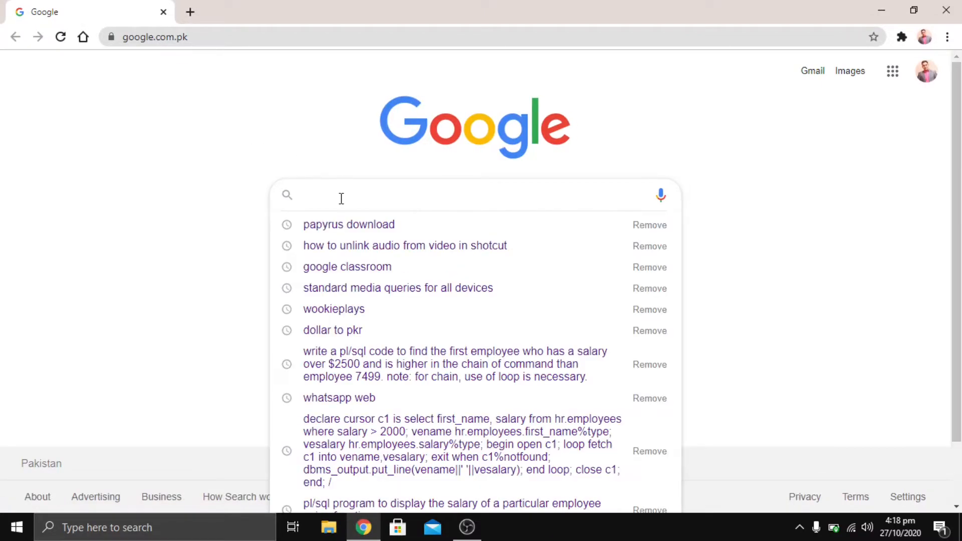
pyautogui.write('pap')
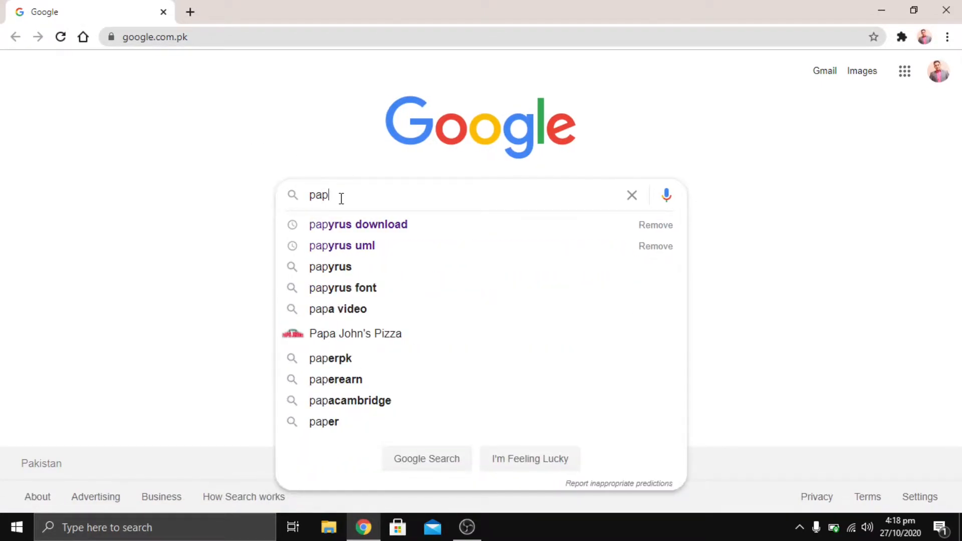
pyautogui.click(358, 224)
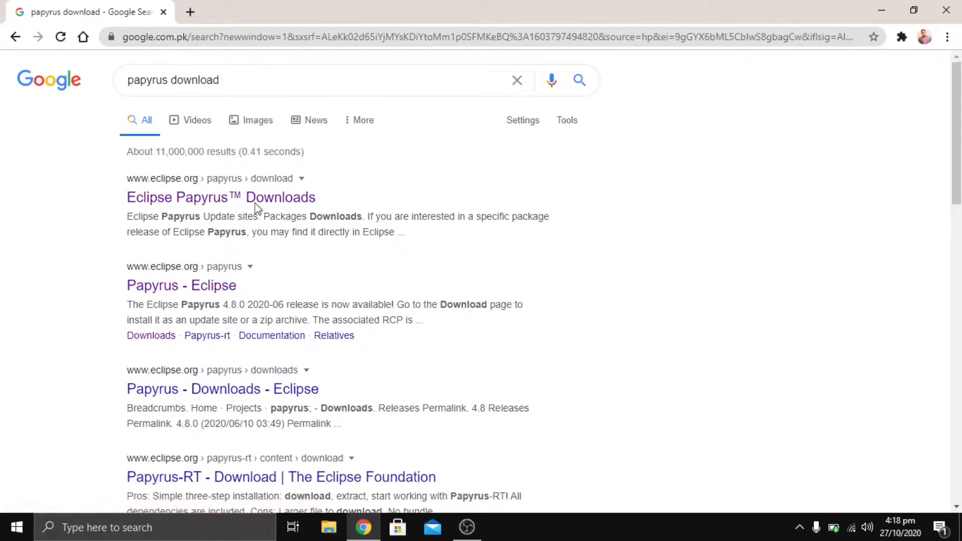
pyautogui.moveTo(221, 197)
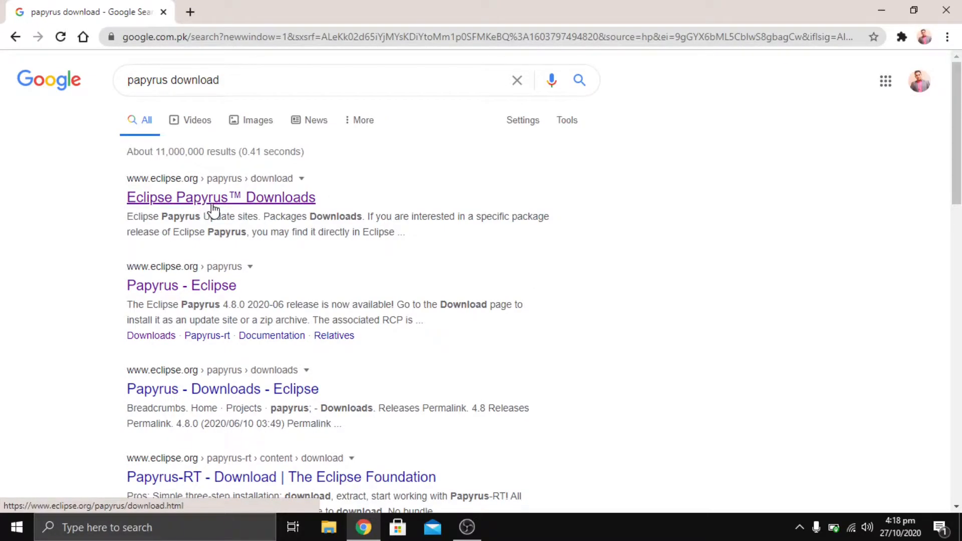
# Step: Go to the Eclipse Papyrus Downloads page and scroll to the 2020-06 (4.8.0) Windows 64 Bits build
pyautogui.click(221, 197)
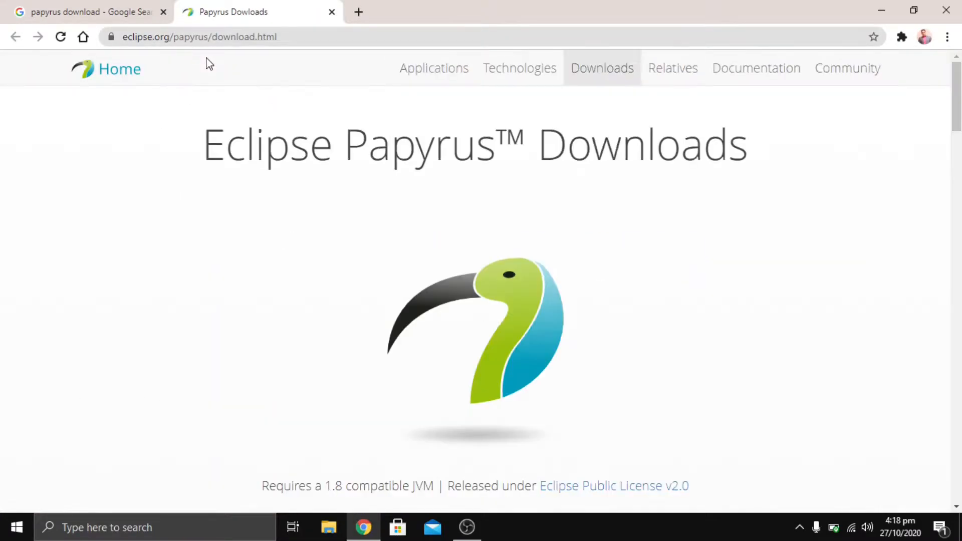
pyautogui.scroll(-3)
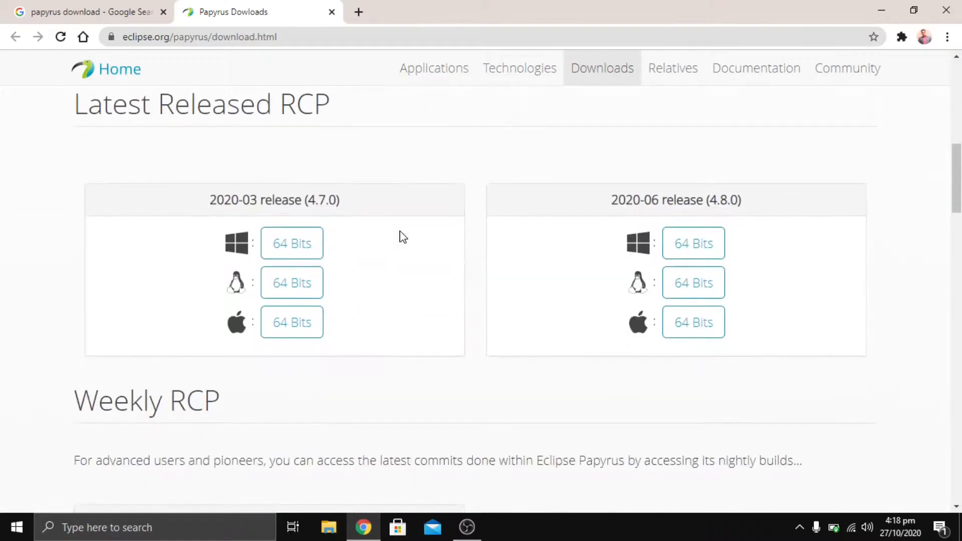
pyautogui.scroll(-3)
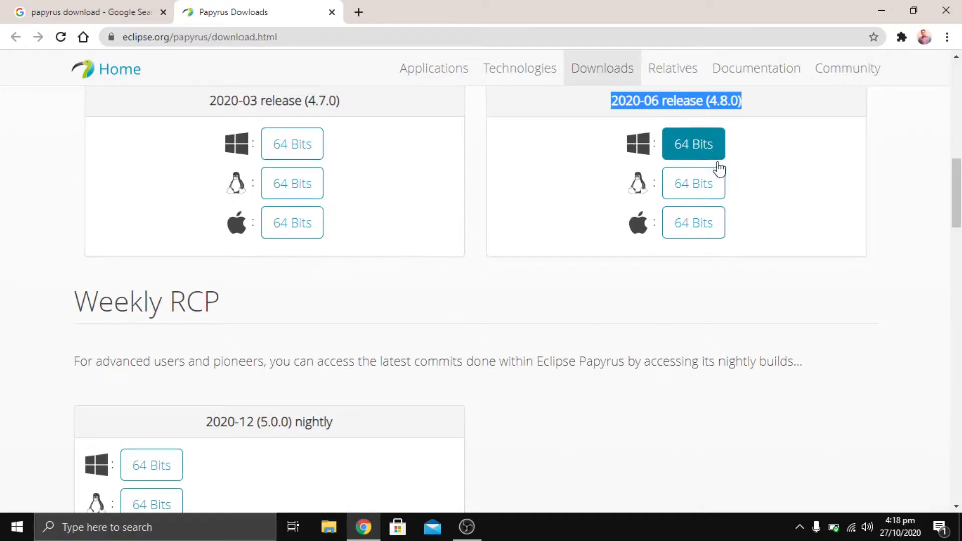
pyautogui.moveTo(763, 217)
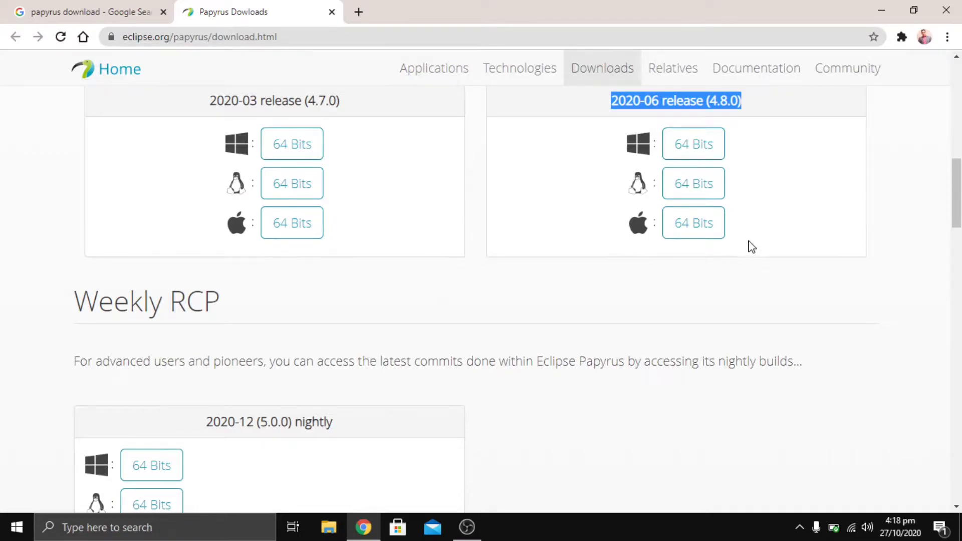
pyautogui.moveTo(694, 144)
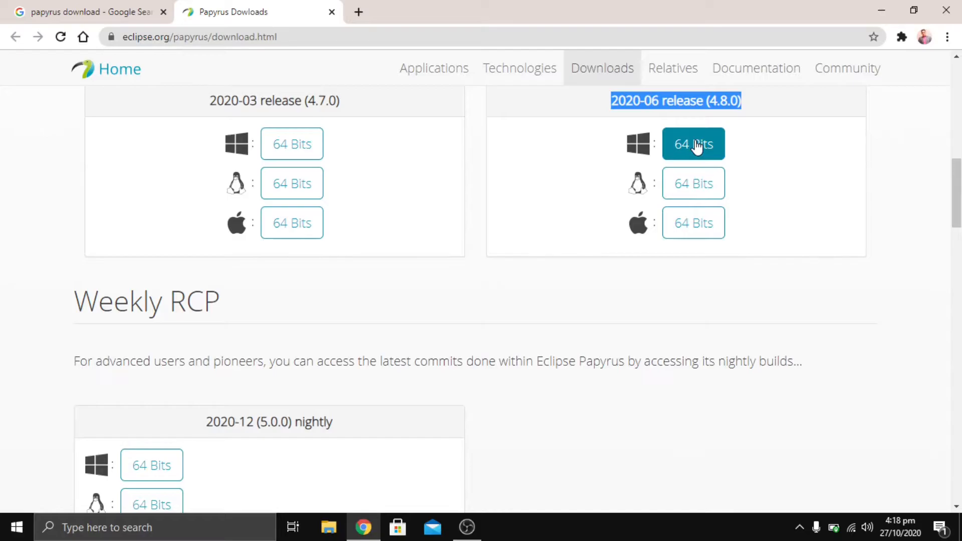
# Step: Download papyrus-2020-06-4.8.0-win64.zip from the suggested mirror, then minimize Chrome
pyautogui.click(693, 144)
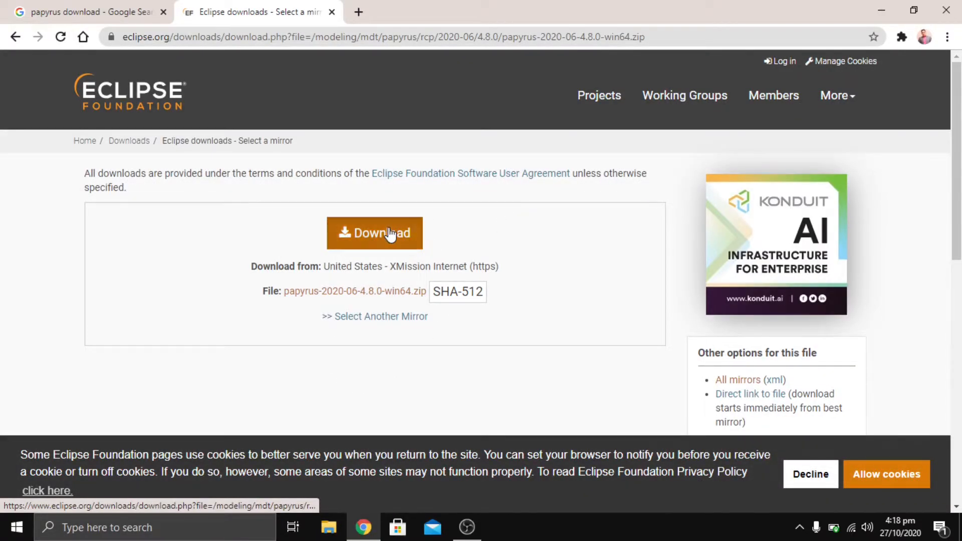
pyautogui.click(375, 233)
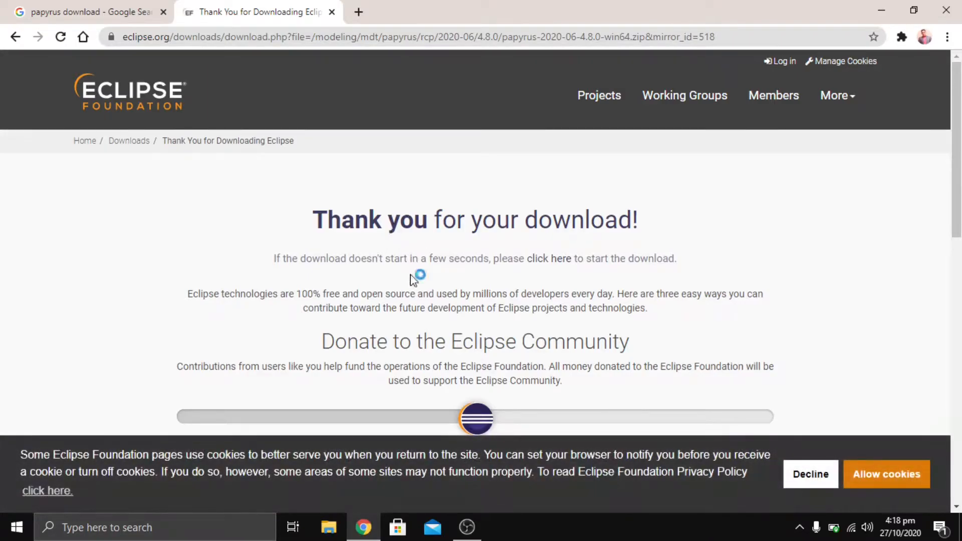
pyautogui.scroll(-3)
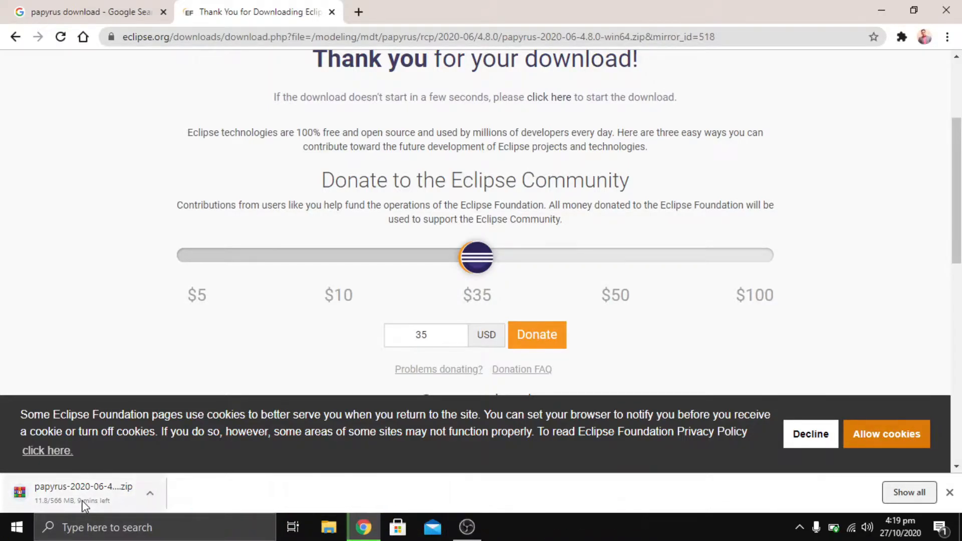
pyautogui.moveTo(108, 497)
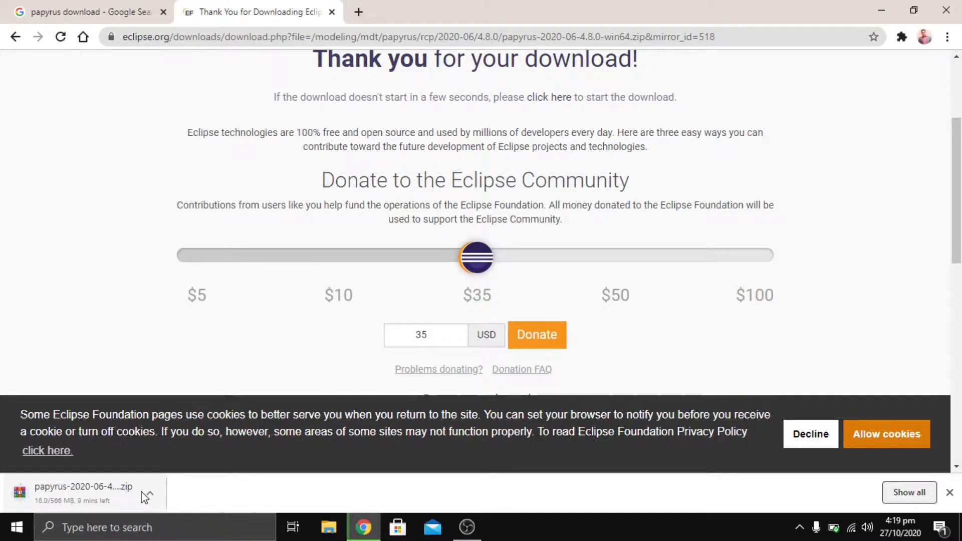
pyautogui.click(149, 493)
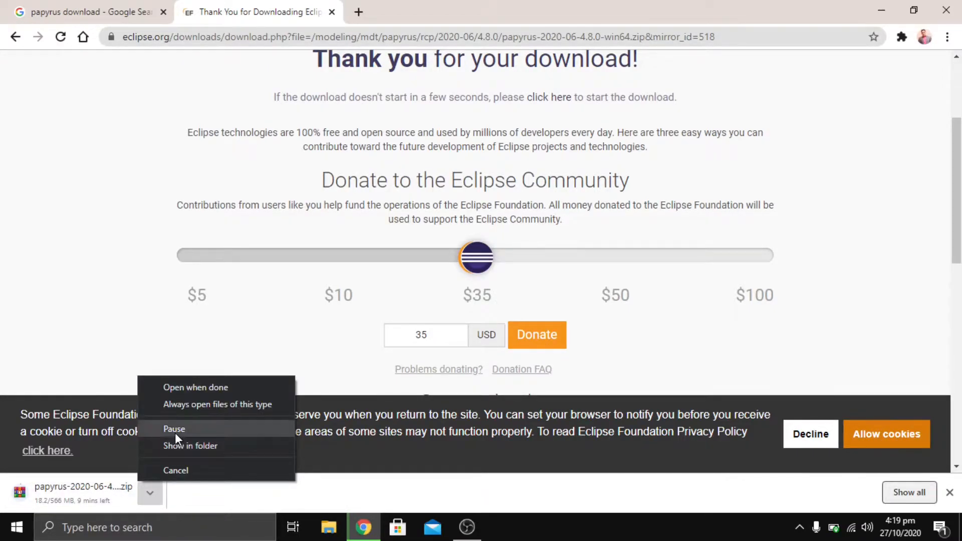
pyautogui.click(174, 429)
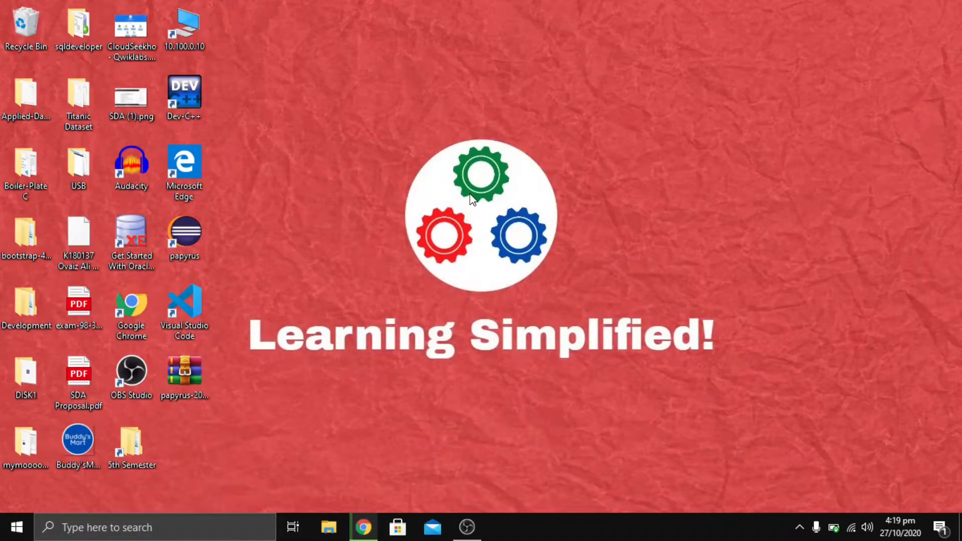
pyautogui.moveTo(312, 462)
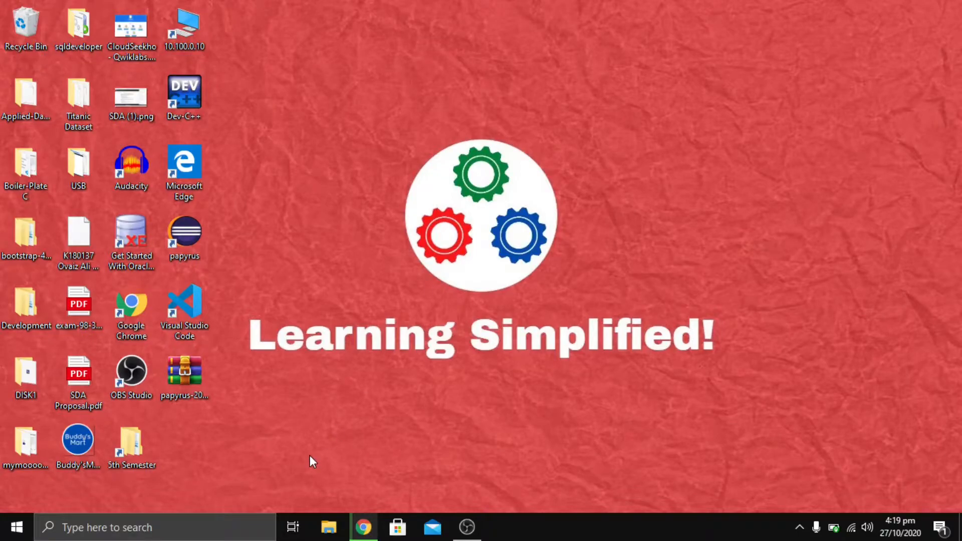
pyautogui.doubleClick(183, 373)
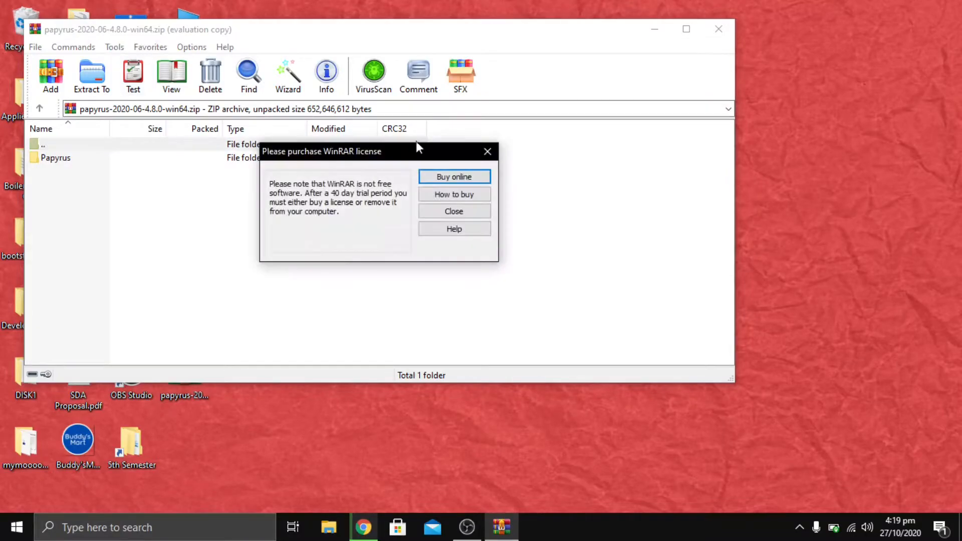
pyautogui.click(453, 211)
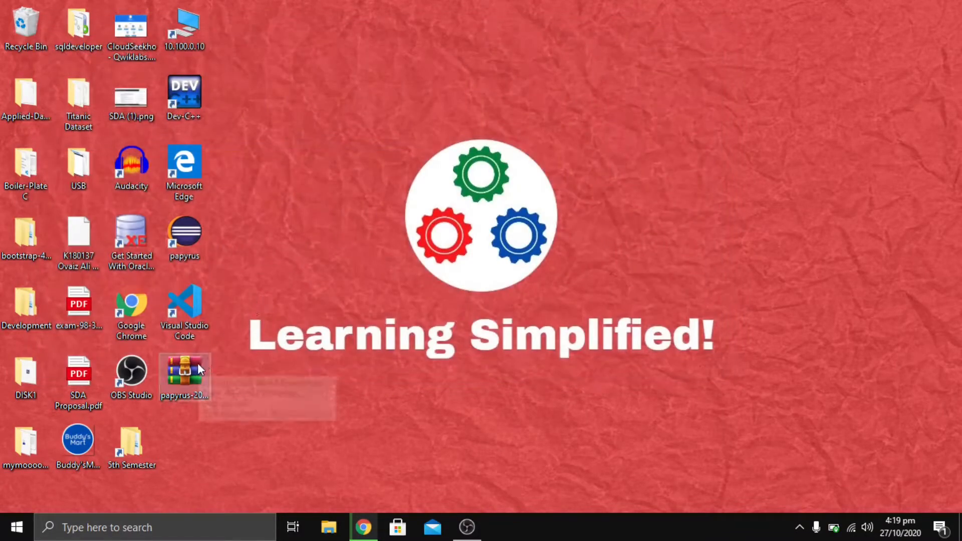
# Step: Extract the Papyrus 4.8.0 zip onto the desktop with Extract Here, resuming the paused extraction
pyautogui.rightClick(184, 377)
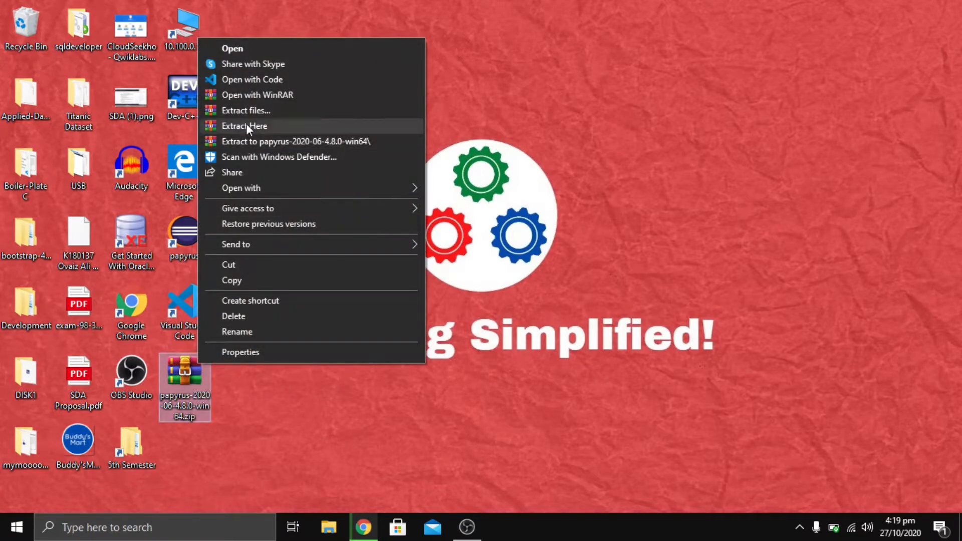
pyautogui.click(244, 126)
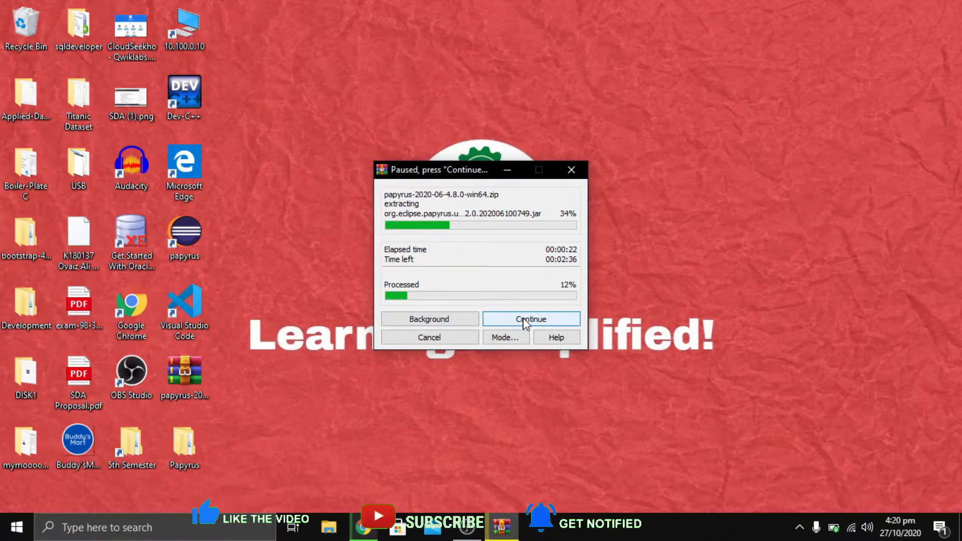
pyautogui.click(531, 319)
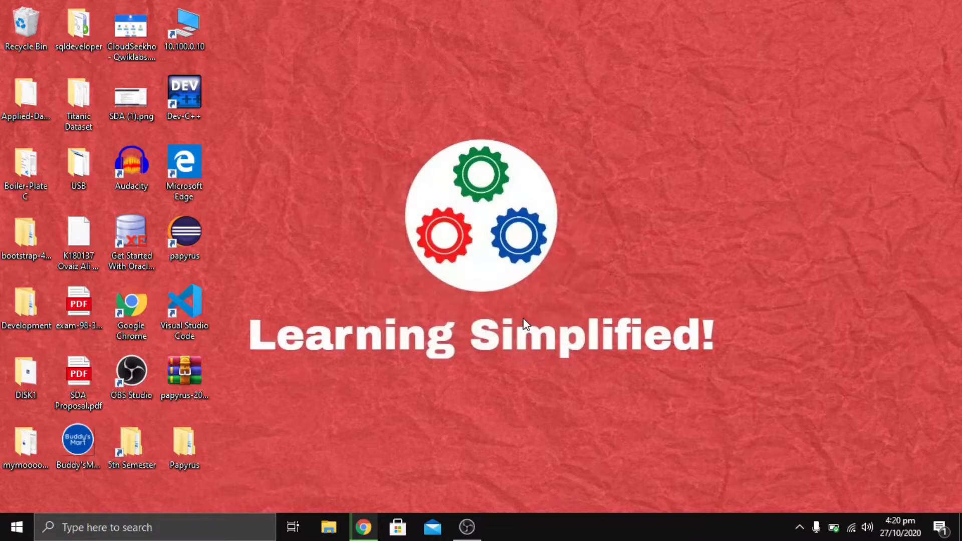
# Step: Open the Papyrus folder on the desktop and select papyrus.exe
pyautogui.click(184, 442)
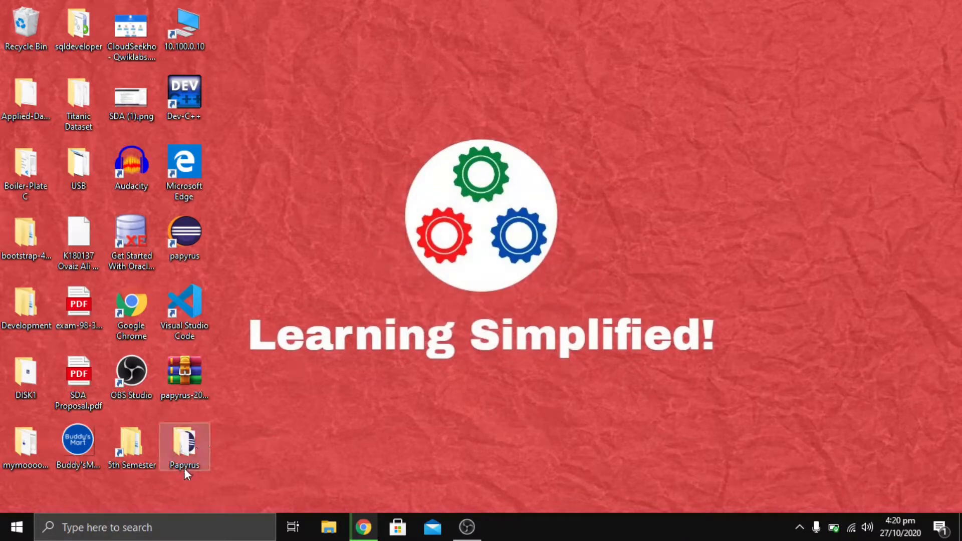
pyautogui.click(184, 377)
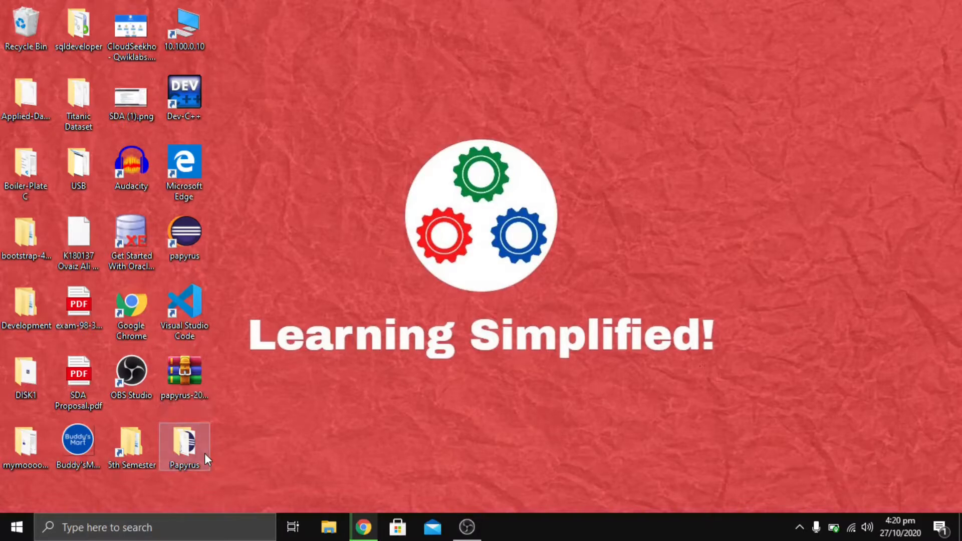
pyautogui.doubleClick(184, 445)
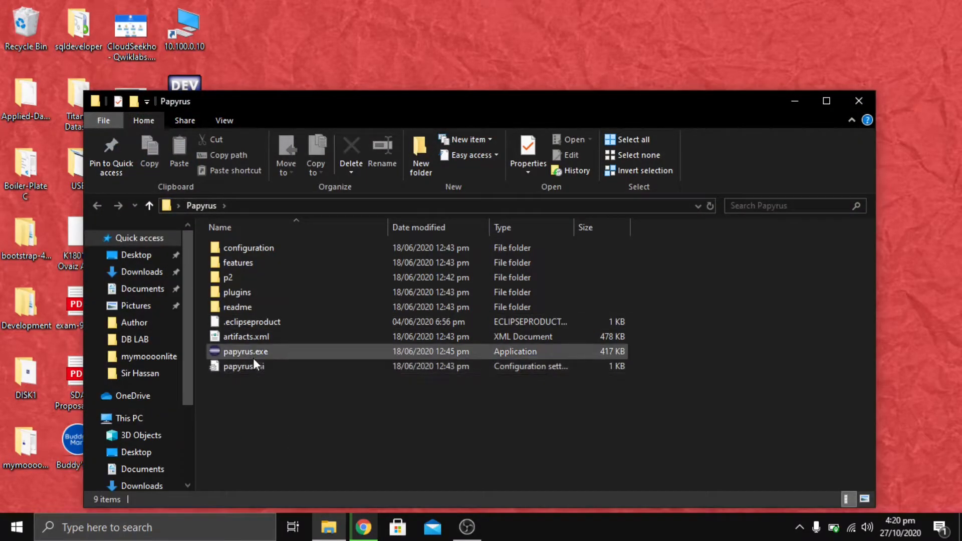
pyautogui.click(247, 336)
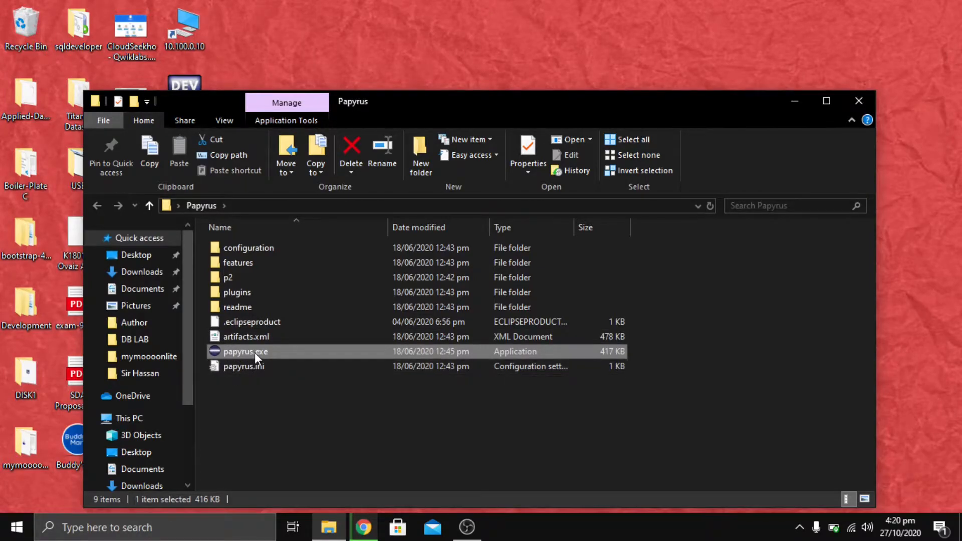
# Step: Launch papyrus.exe and wait through the splash screen for the workspace prompt
pyautogui.doubleClick(245, 351)
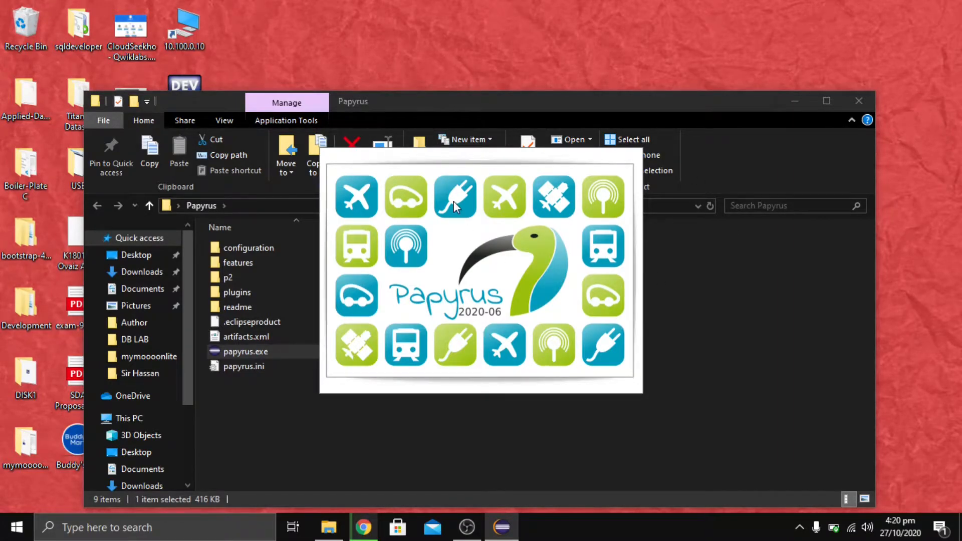
pyautogui.moveTo(379, 282)
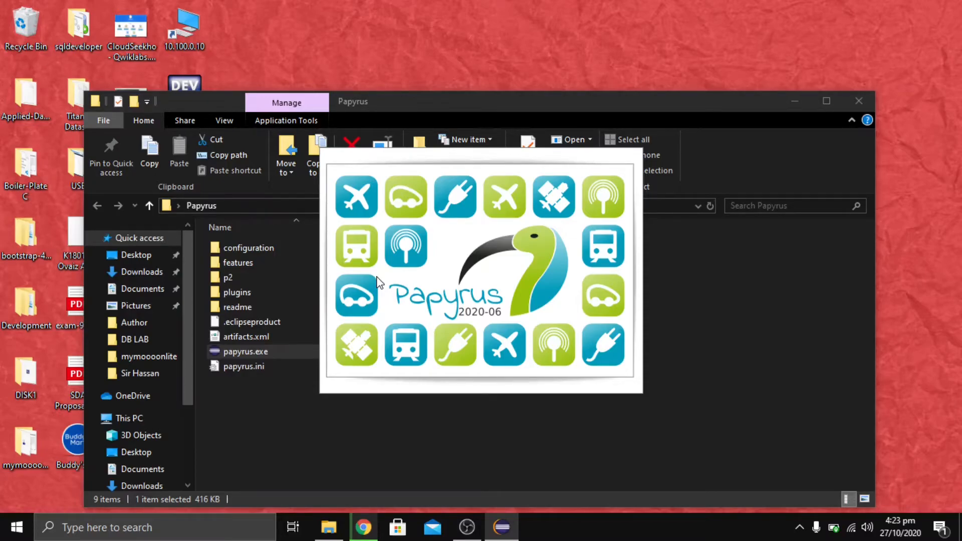
pyautogui.doubleClick(245, 351)
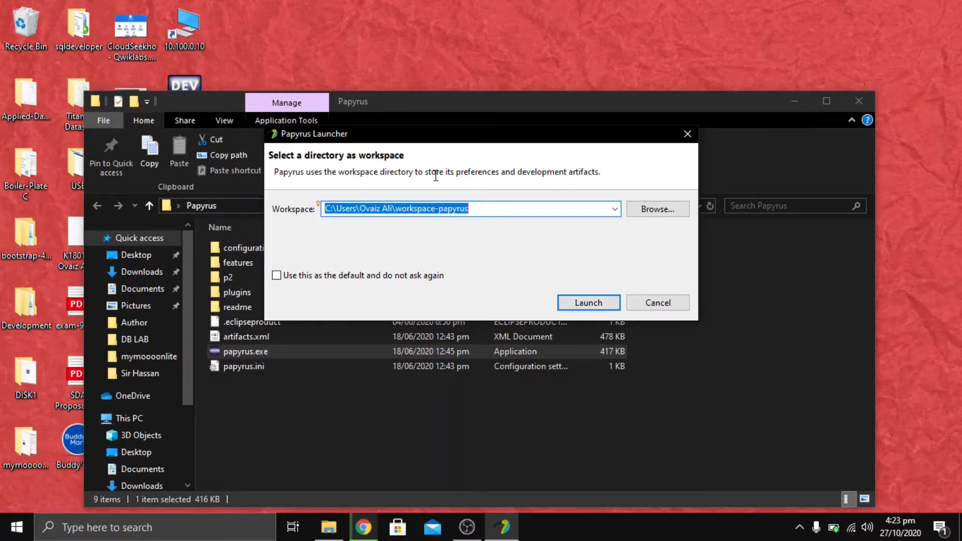
pyautogui.moveTo(338, 251)
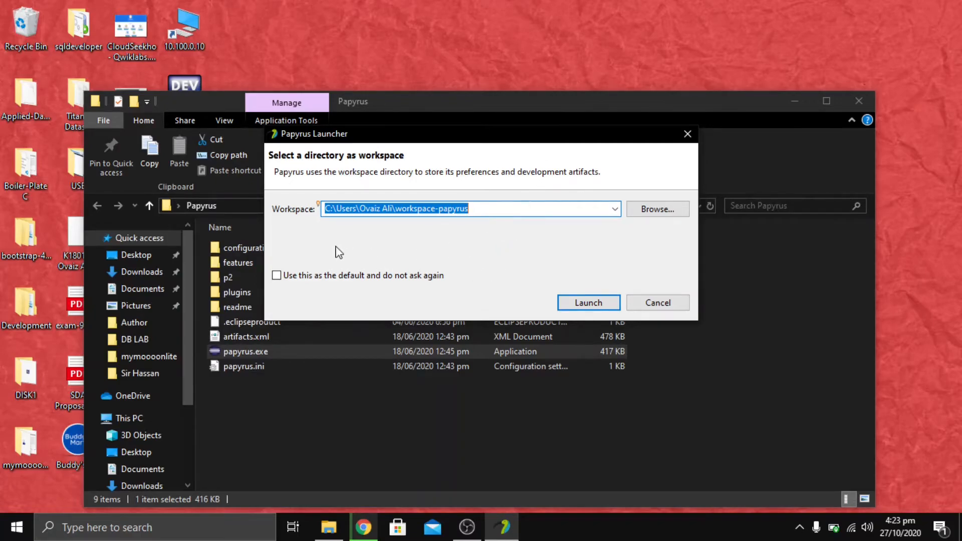
pyautogui.moveTo(502, 197)
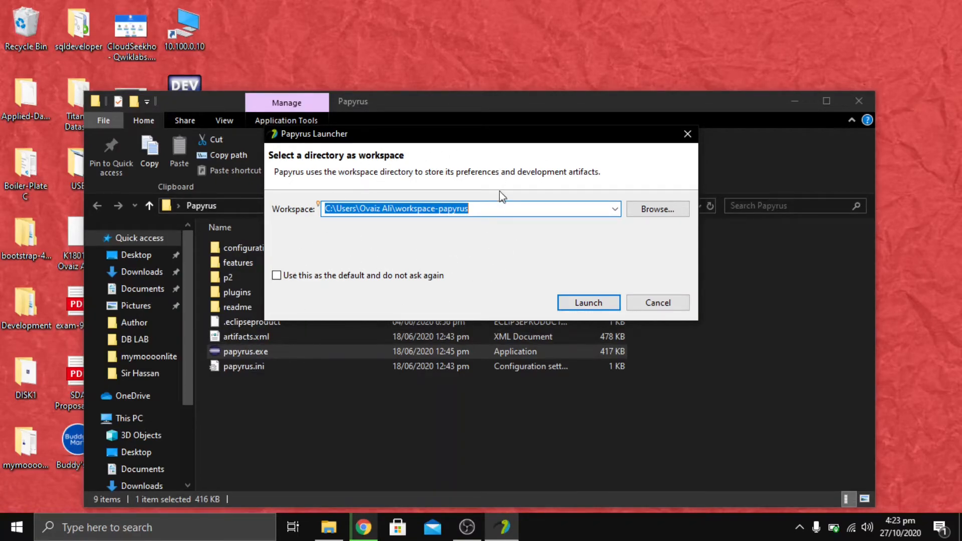
pyautogui.moveTo(491, 241)
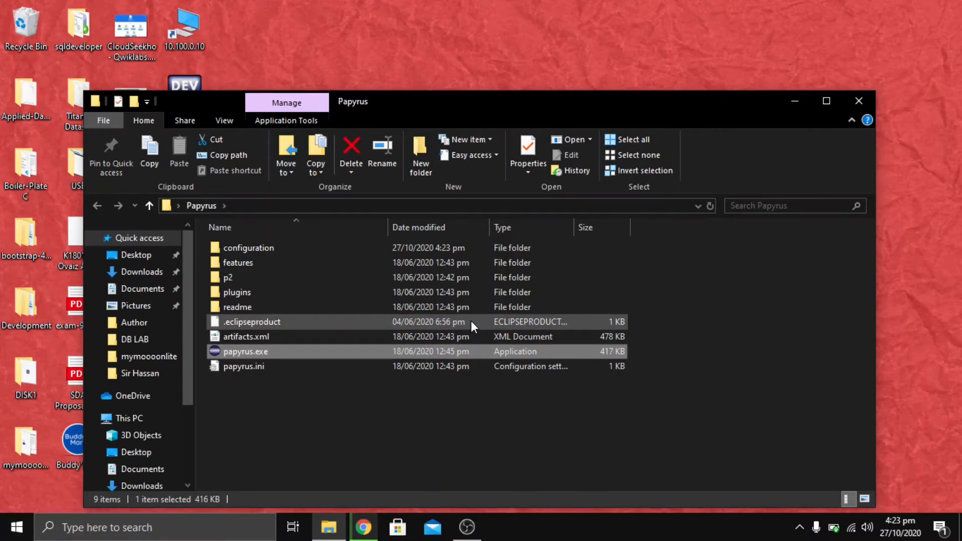
# Step: Relaunch papyrus.exe to open the empty Papyrus workbench
pyautogui.doubleClick(246, 351)
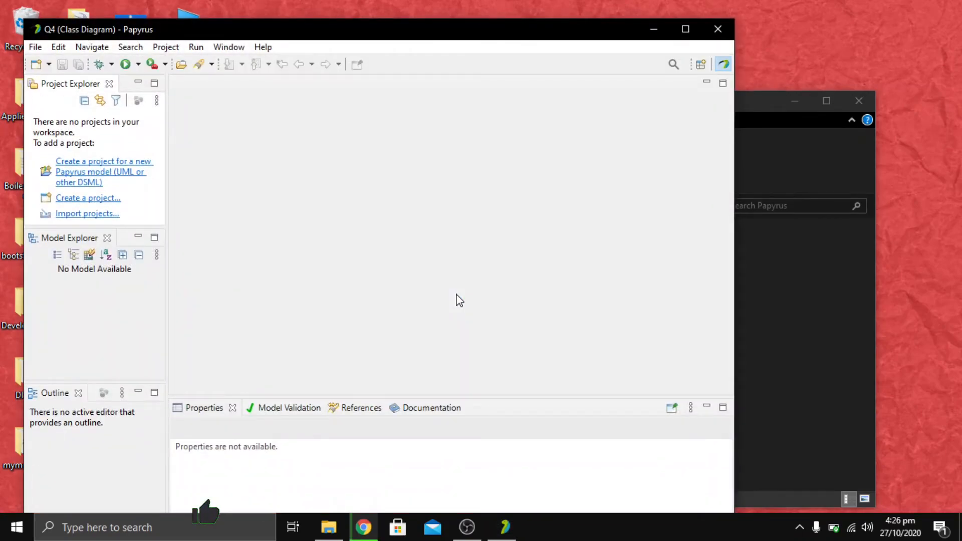
# Step: Maximize the Papyrus workbench window
pyautogui.click(686, 29)
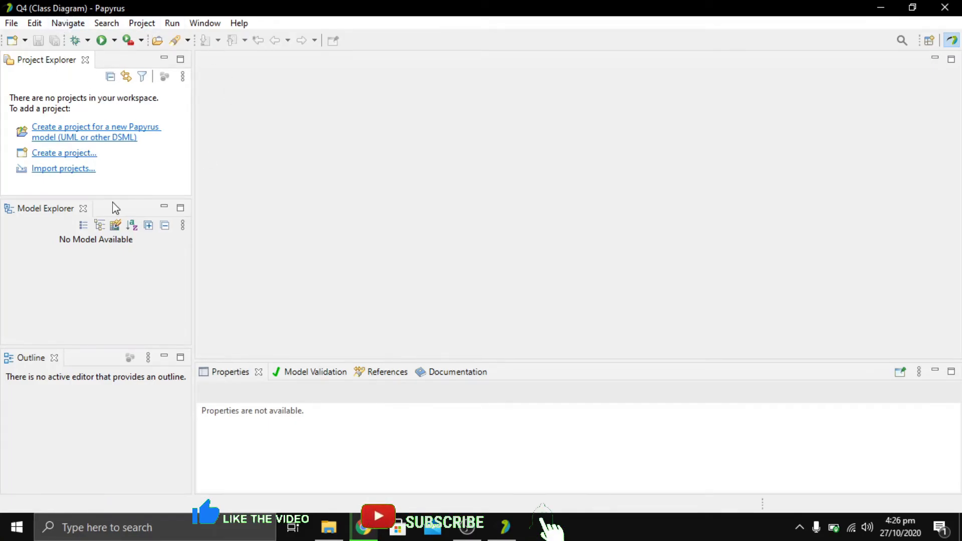
pyautogui.moveTo(347, 237)
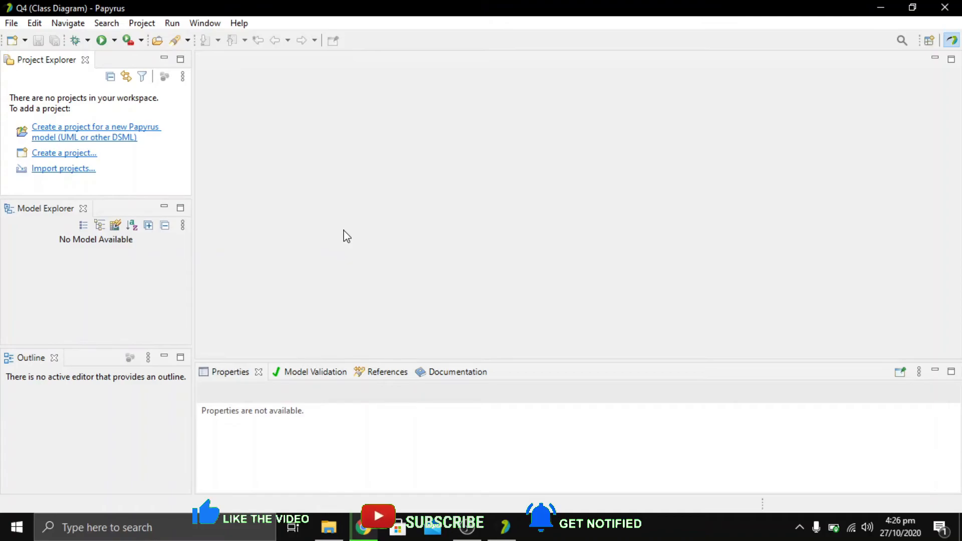
pyautogui.moveTo(598, 302)
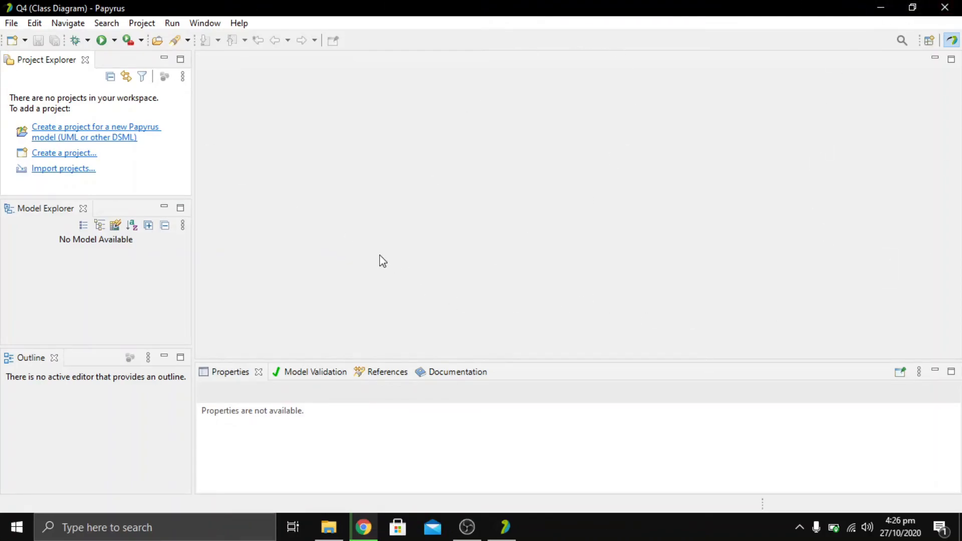
pyautogui.moveTo(210, 170)
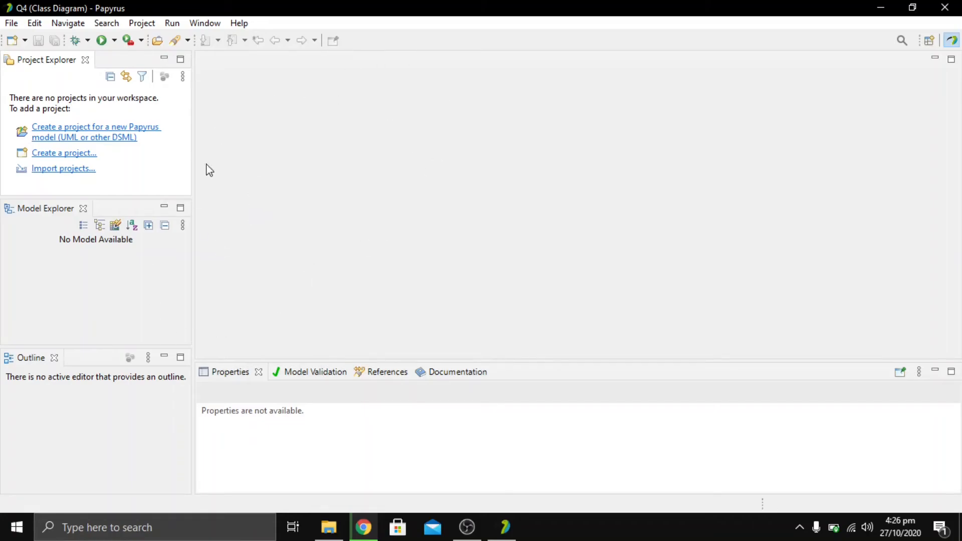
pyautogui.moveTo(434, 179)
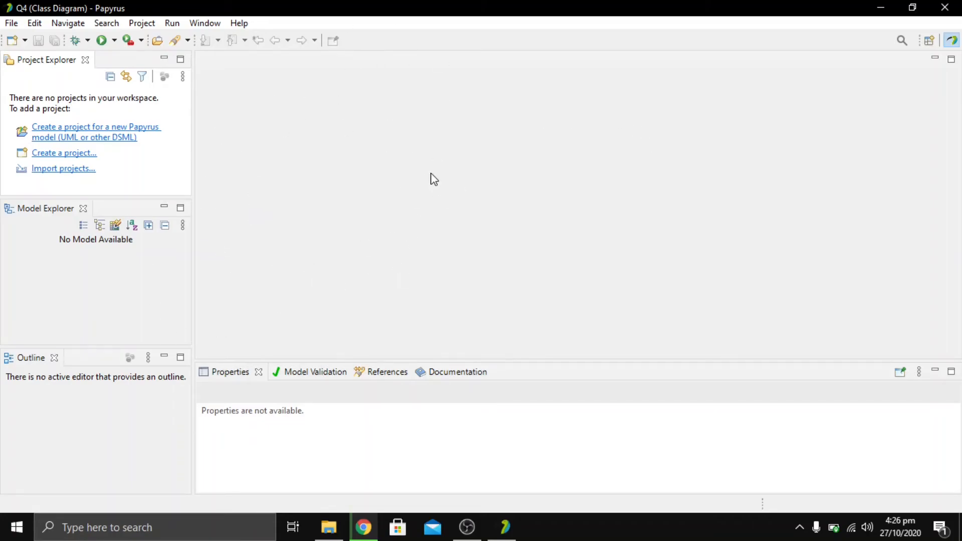